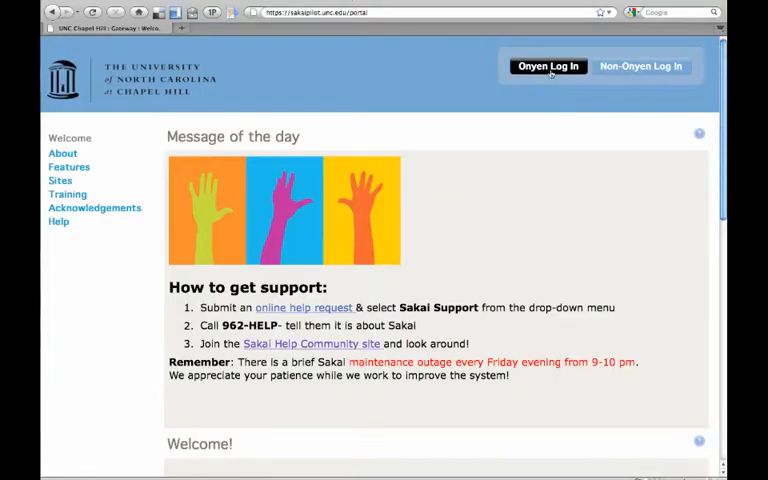
# Log in via Onyen and reach the Resources page of BIOL 101 001 S110
pyautogui.click(548, 66)
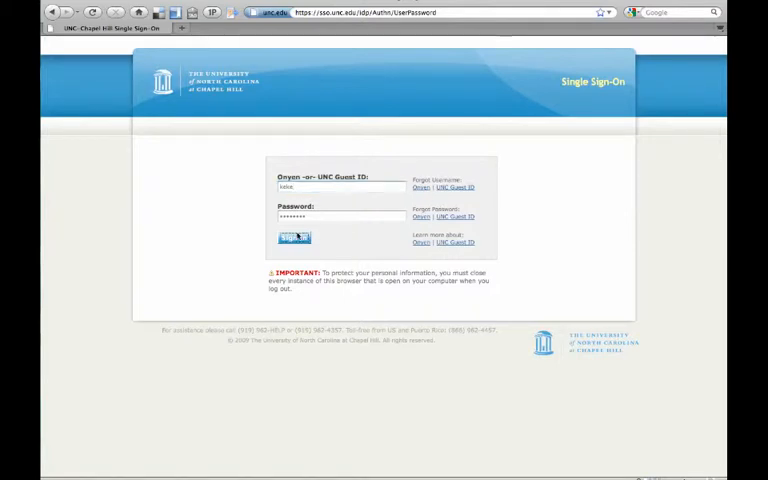
pyautogui.click(294, 238)
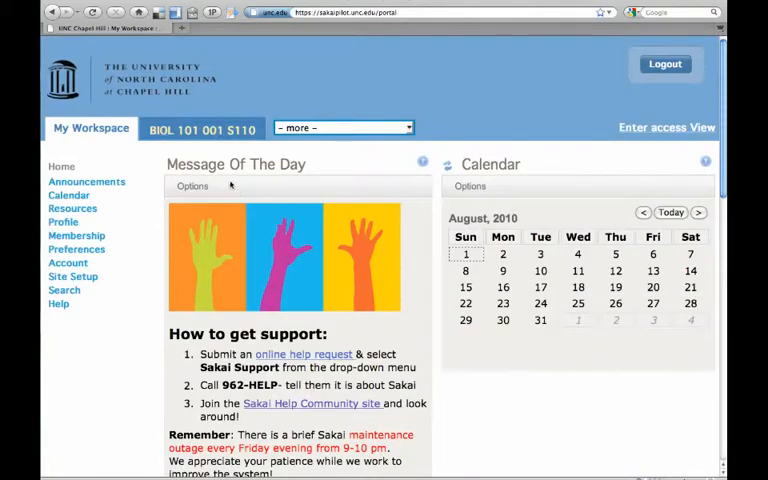
pyautogui.click(204, 128)
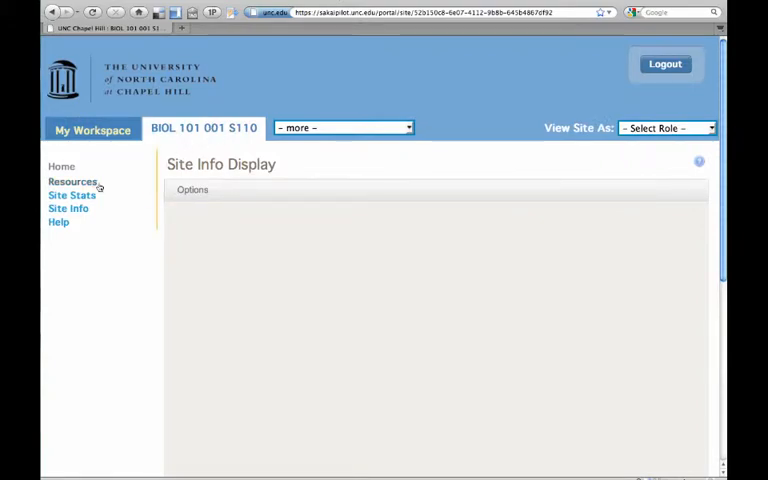
pyautogui.click(72, 180)
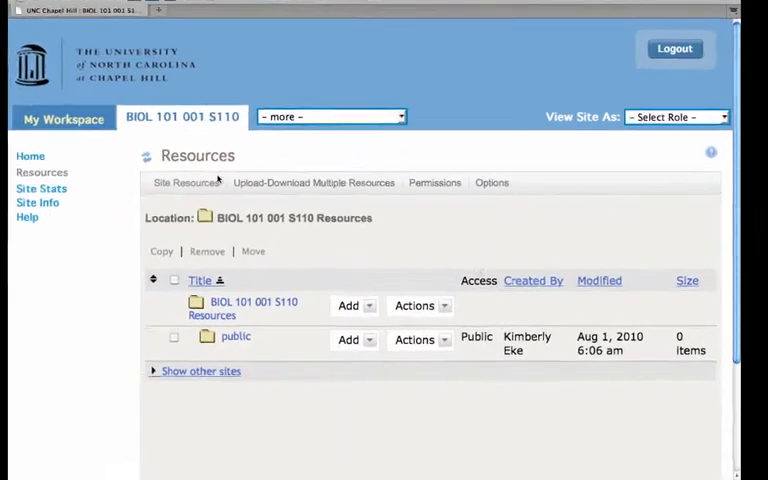
# Show Upload-Download Multiple Resources and copy the site's WebDAV URL
pyautogui.click(312, 182)
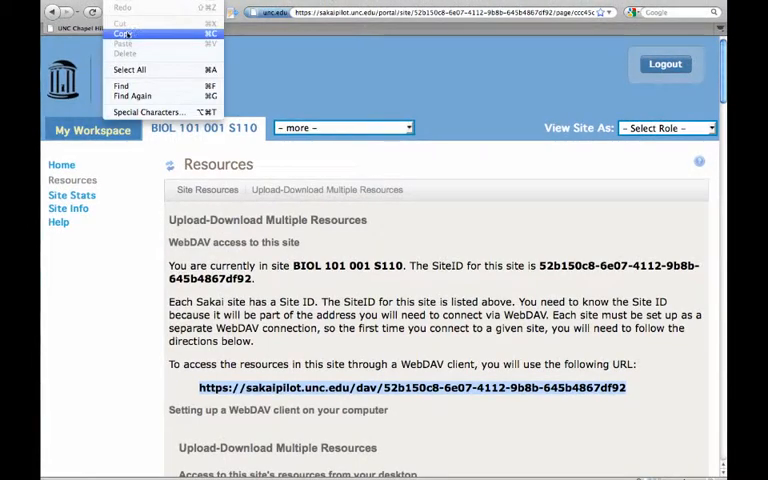
pyautogui.click(124, 32)
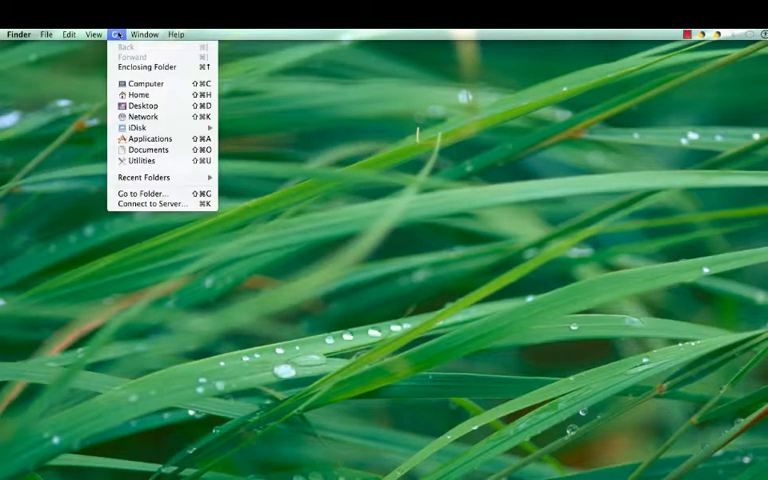
# Connect to Server with the pasted WebDAV URL and submit name and password
pyautogui.click(152, 204)
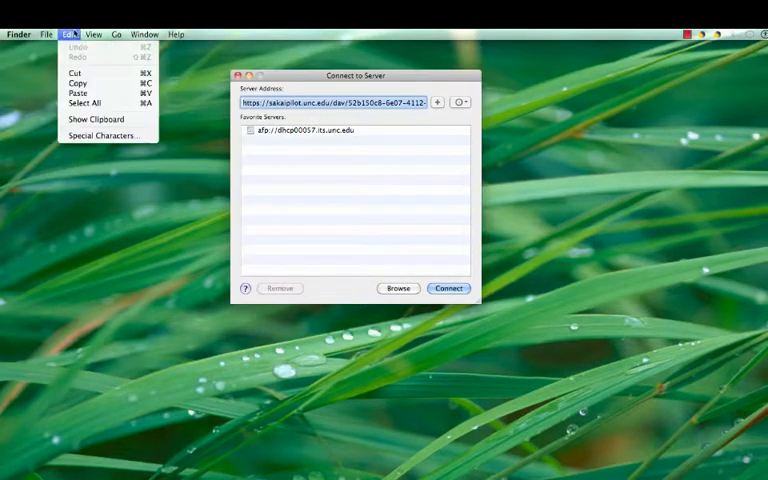
pyautogui.moveTo(80, 92)
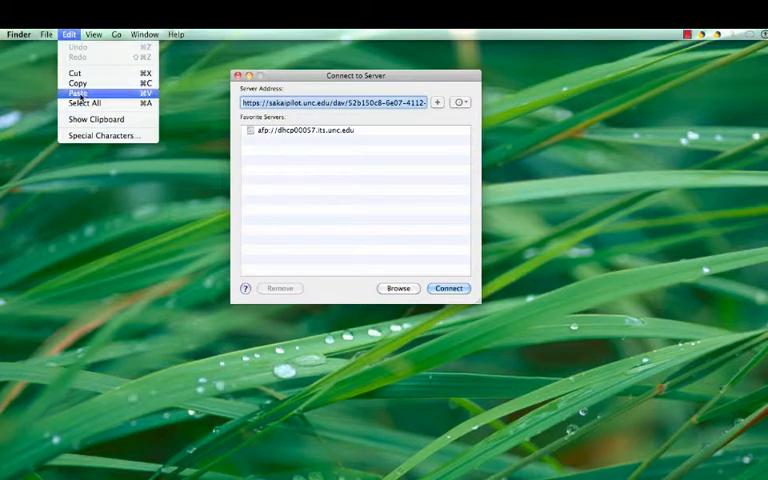
pyautogui.click(448, 288)
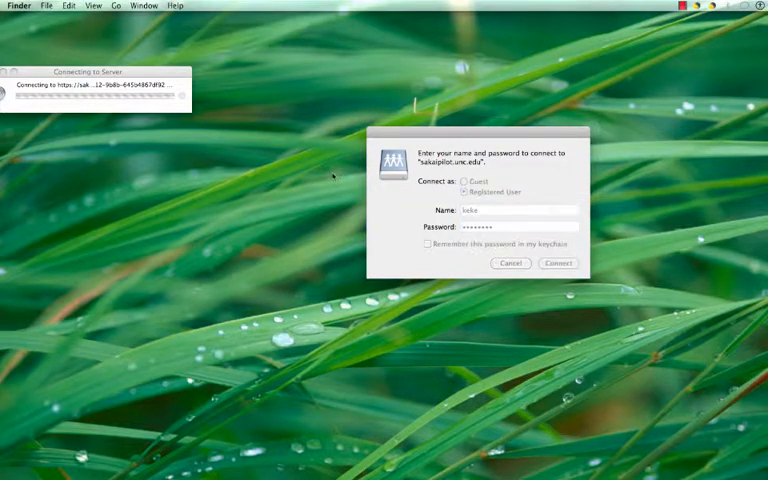
pyautogui.click(556, 264)
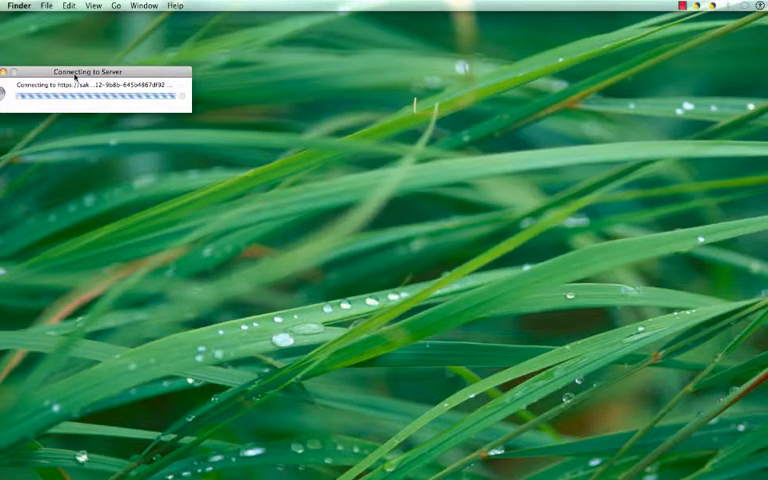